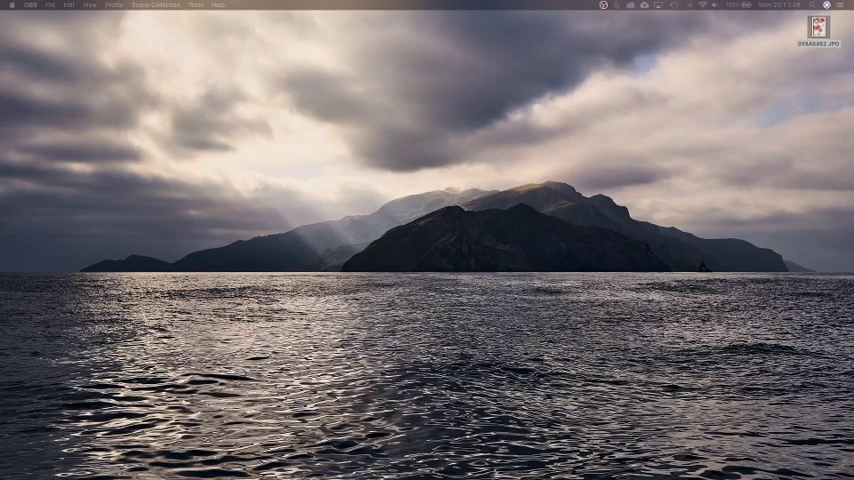
pyautogui.moveTo(556, 240)
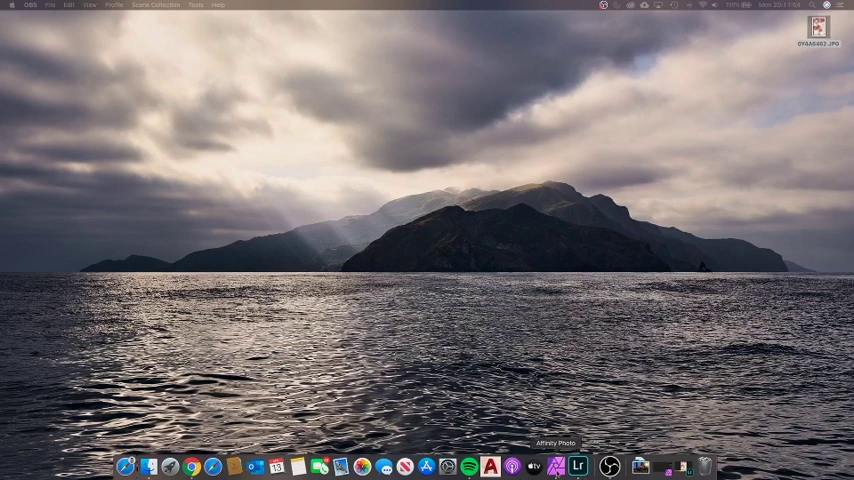
# Step: Place the cherry-blossom JPG on the desktop, preview it with Quick Look, then launch Affinity Photo
pyautogui.moveTo(822, 28); pyautogui.dragTo(482, 272)
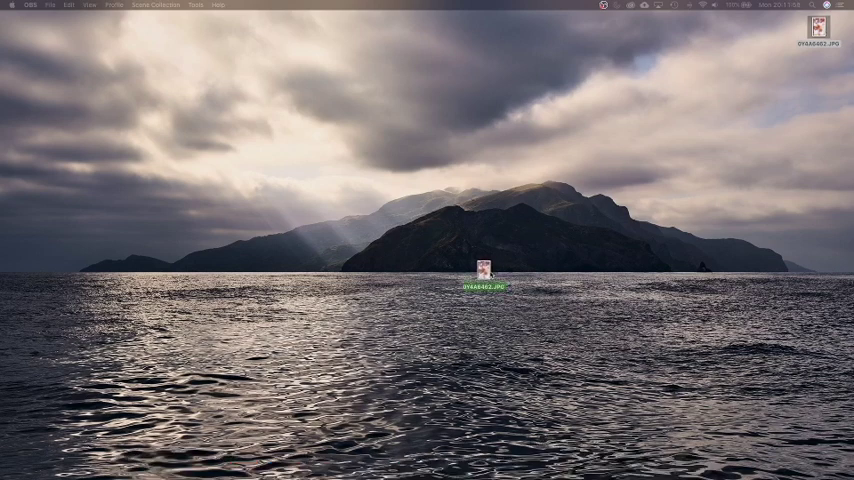
pyautogui.doubleClick(486, 278)
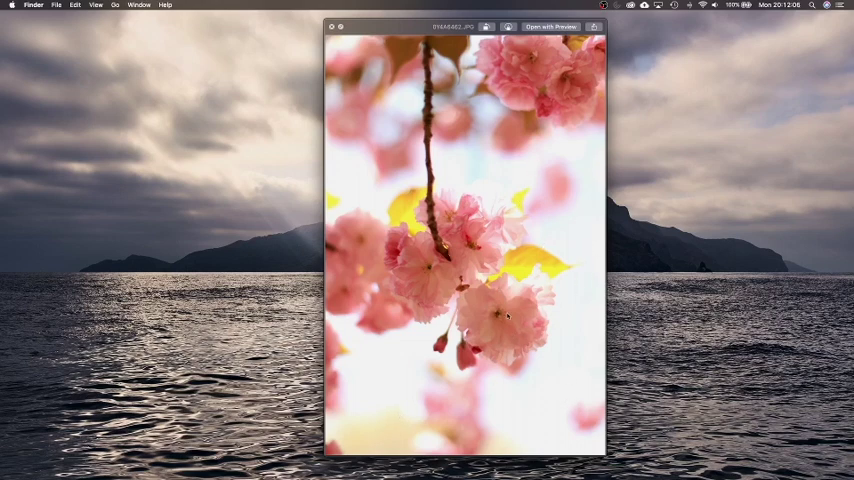
pyautogui.click(340, 28)
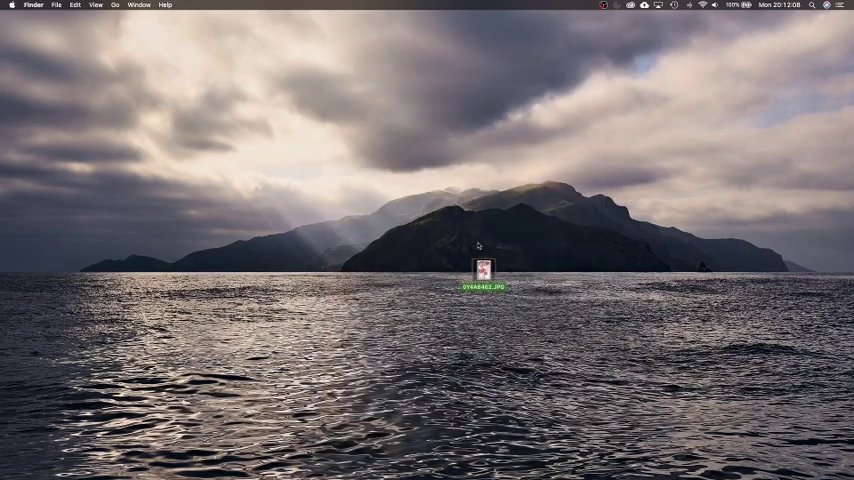
pyautogui.doubleClick(488, 276)
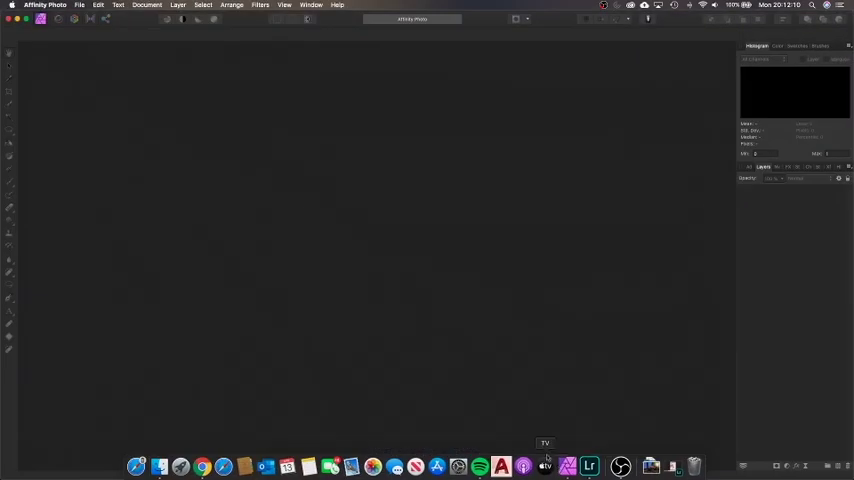
pyautogui.moveTo(410, 184)
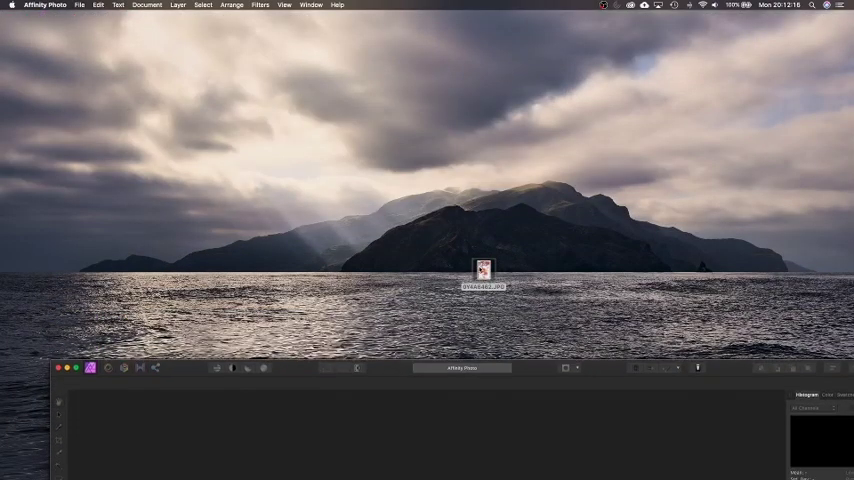
# Step: Open the desktop cherry-blossom JPG in Affinity Photo via Open With
pyautogui.rightClick(482, 272)
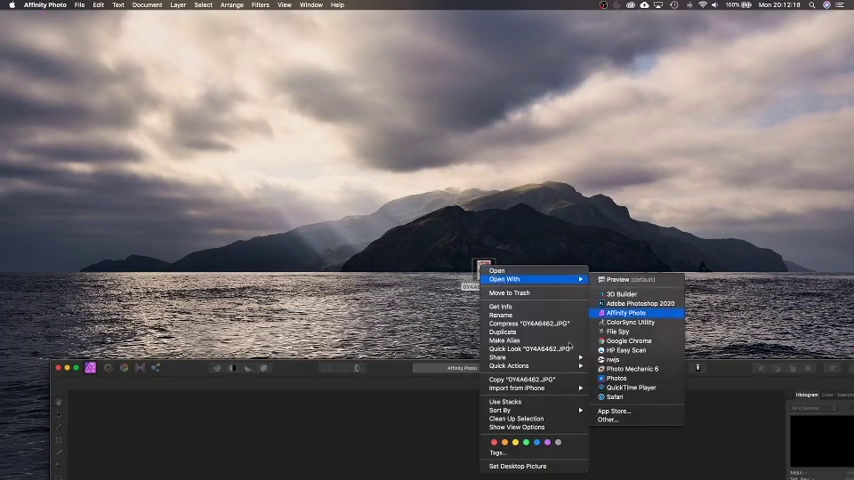
pyautogui.click(624, 312)
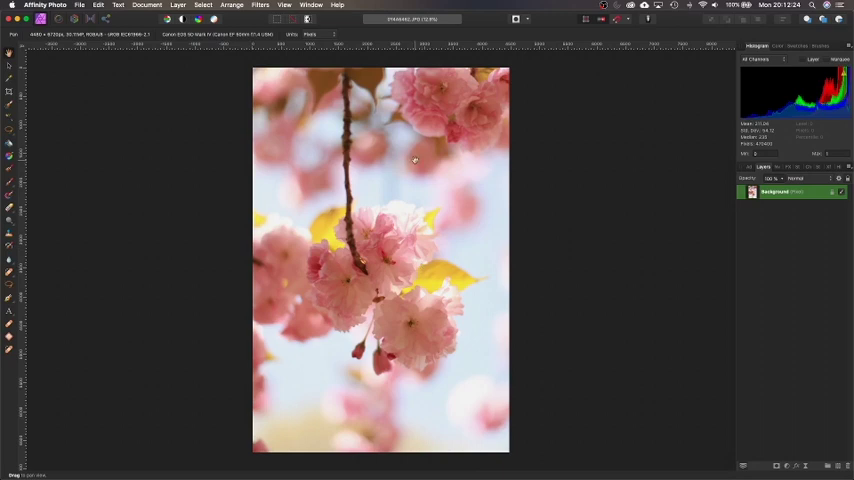
pyautogui.moveTo(364, 250)
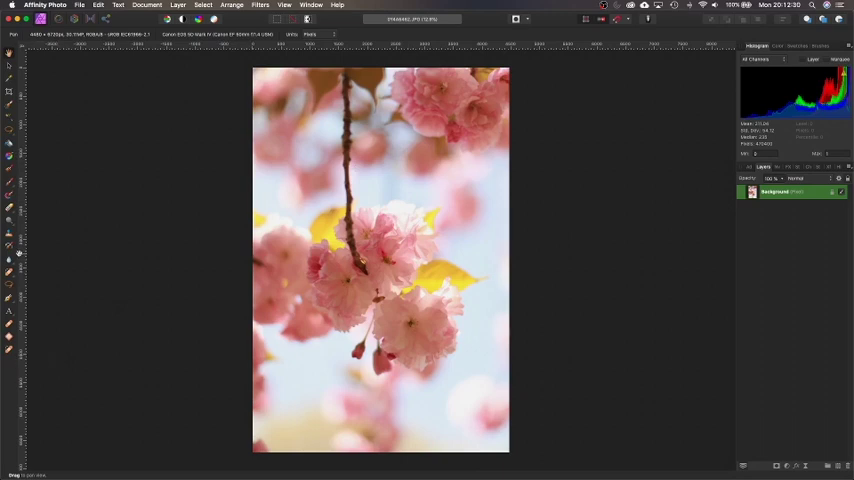
pyautogui.moveTo(472, 256)
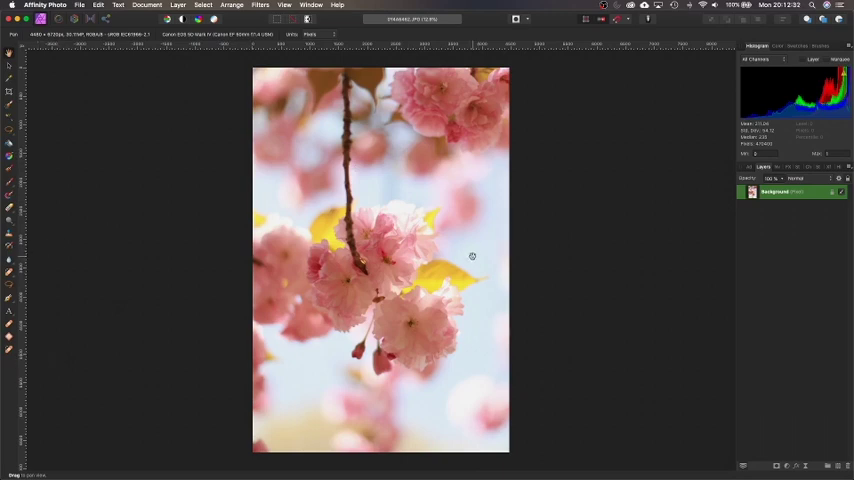
pyautogui.moveTo(556, 292)
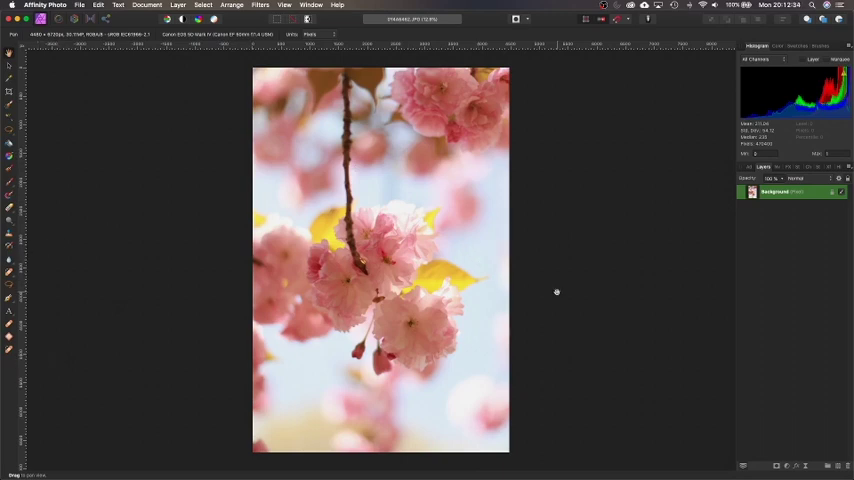
pyautogui.moveTo(556, 292)
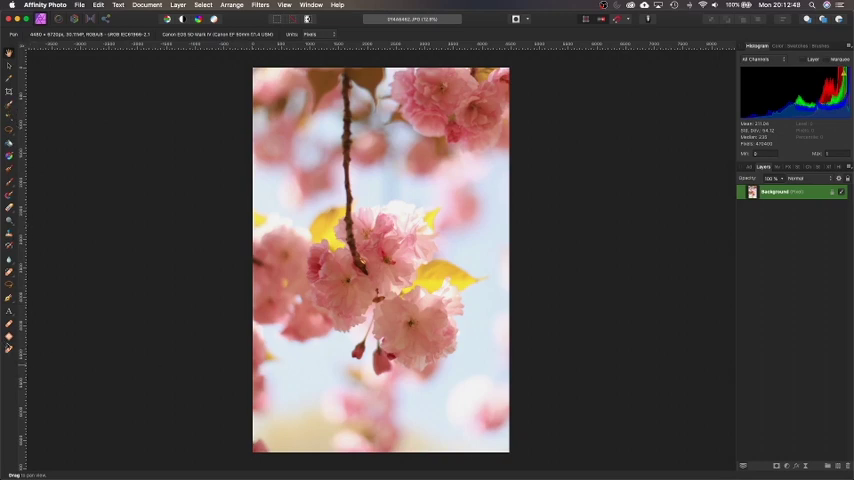
pyautogui.moveTo(728, 226)
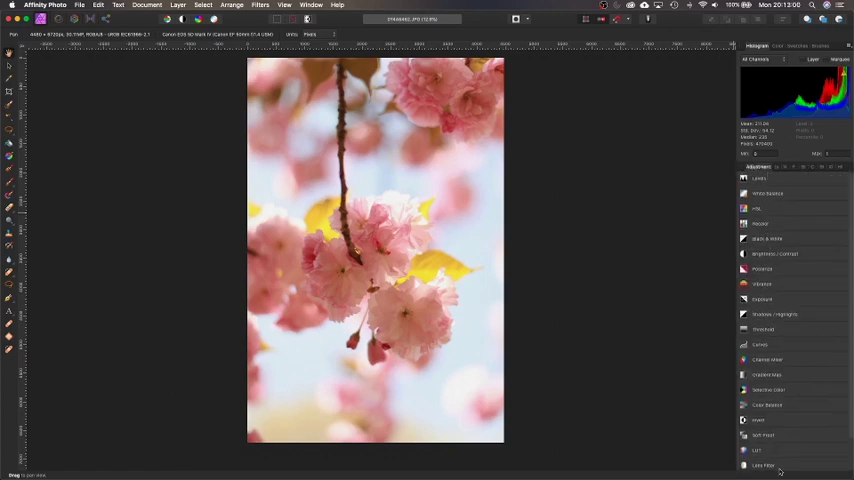
pyautogui.moveTo(800, 296)
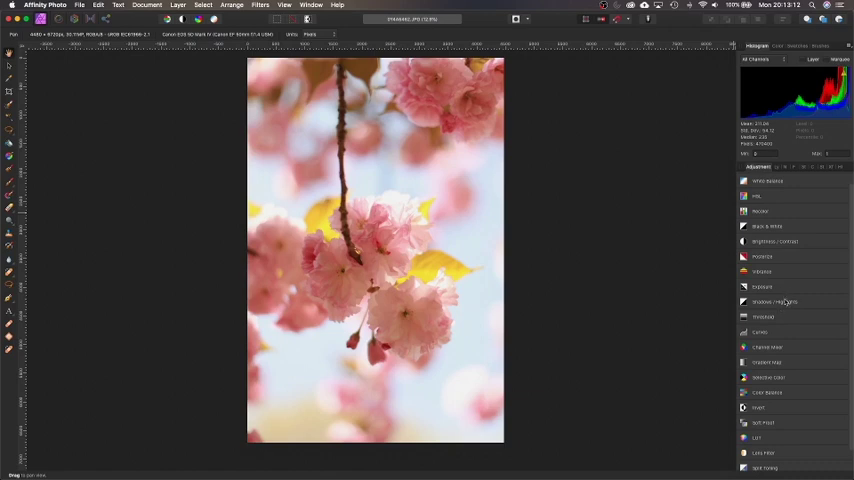
# Step: Scroll through the Adjustments panel to review the available adjustment types
pyautogui.scroll(-3)
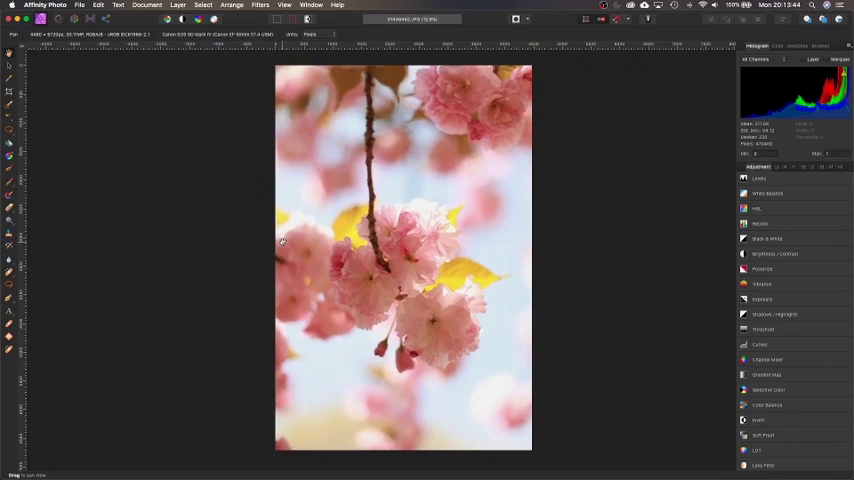
pyautogui.moveTo(524, 240)
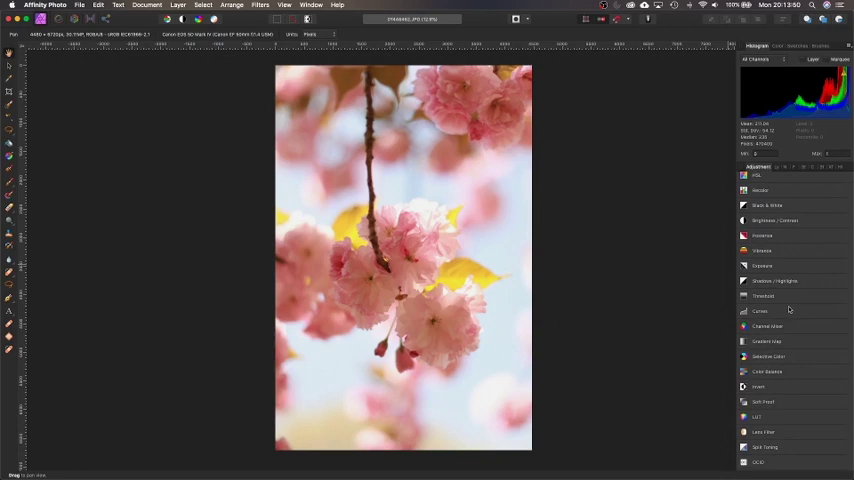
pyautogui.moveTo(776, 316)
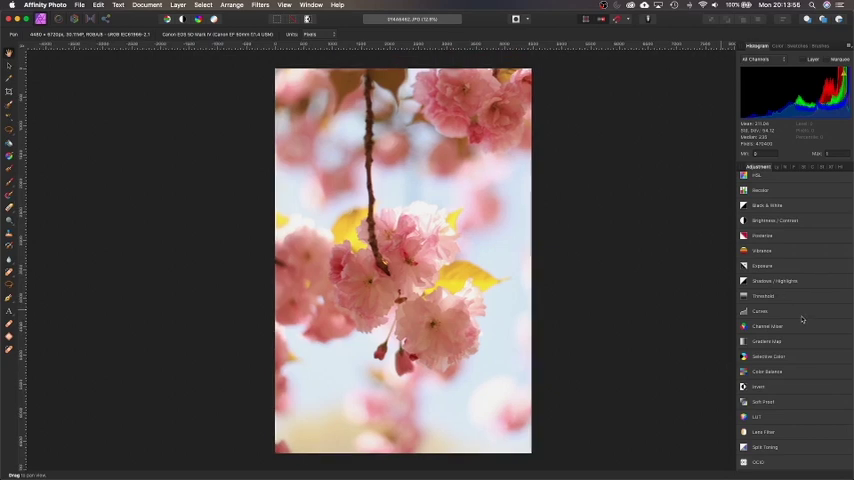
# Step: Add a Curves adjustment and raise the curve with two points to brighten the blossoms
pyautogui.click(760, 312)
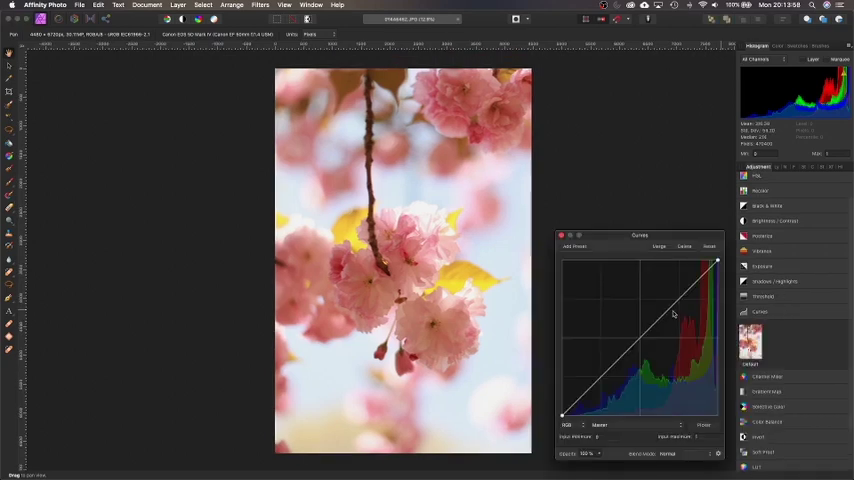
pyautogui.moveTo(672, 314); pyautogui.dragTo(696, 284)
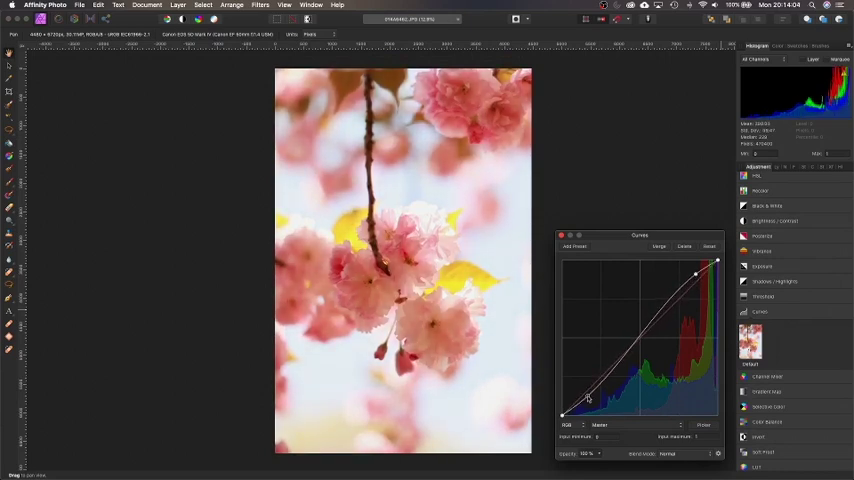
pyautogui.moveTo(590, 396); pyautogui.dragTo(636, 336)
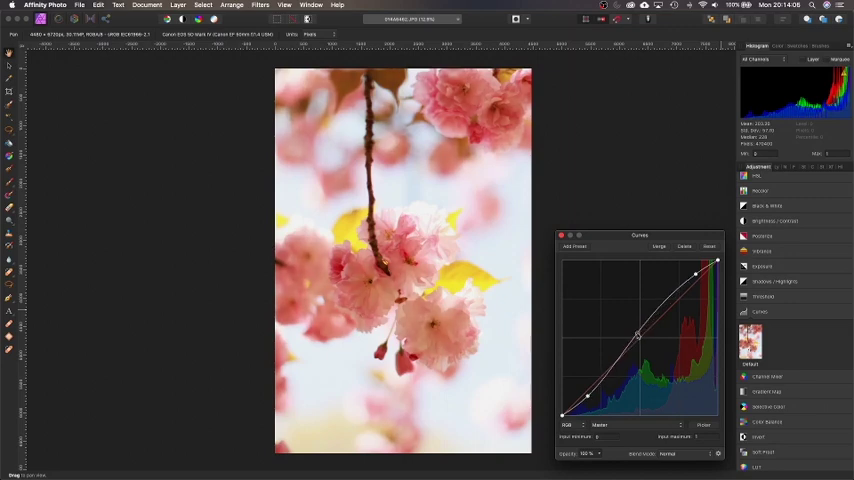
pyautogui.moveTo(636, 340); pyautogui.dragTo(636, 330)
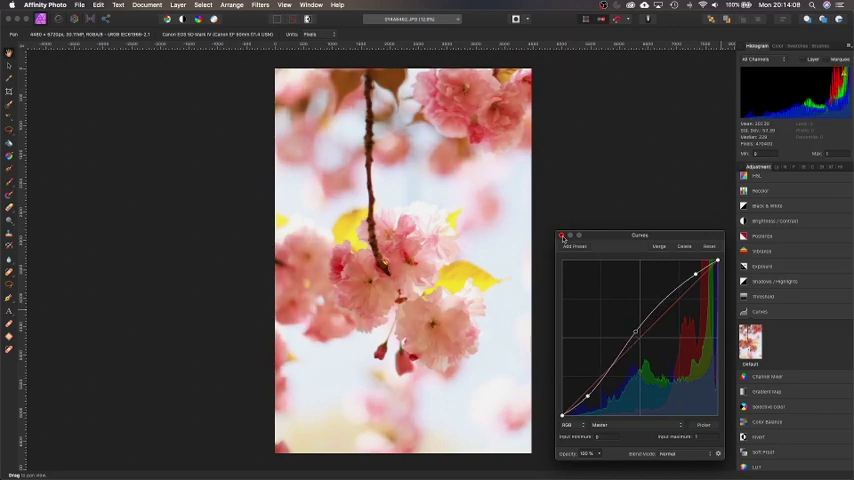
# Step: Add a Shadows/Highlights adjustment and rebalance the shadow and highlight amounts
pyautogui.click(776, 280)
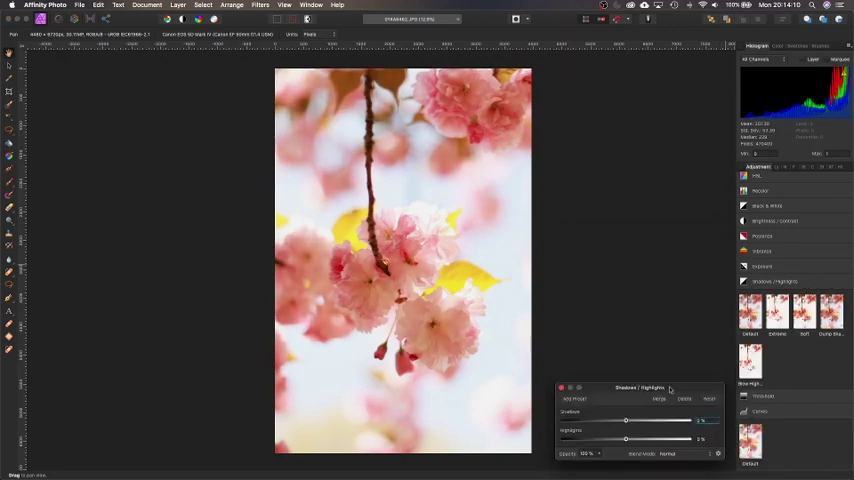
pyautogui.moveTo(624, 420); pyautogui.dragTo(612, 420)
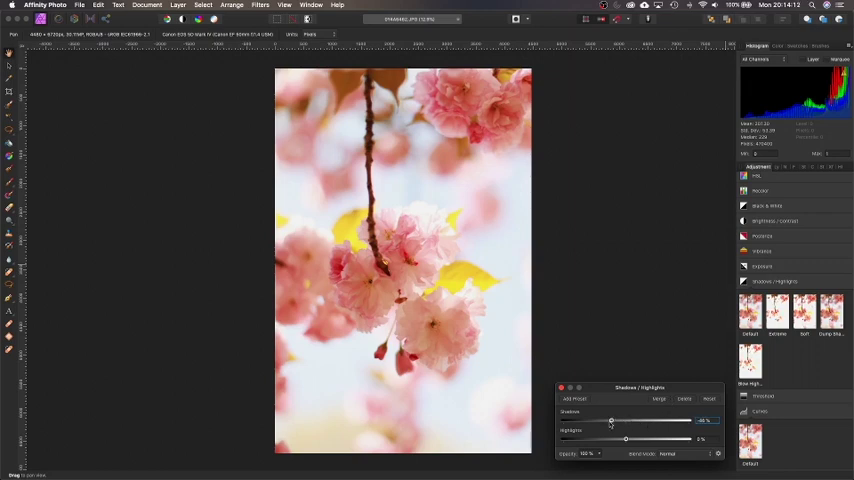
pyautogui.moveTo(612, 420); pyautogui.dragTo(644, 420)
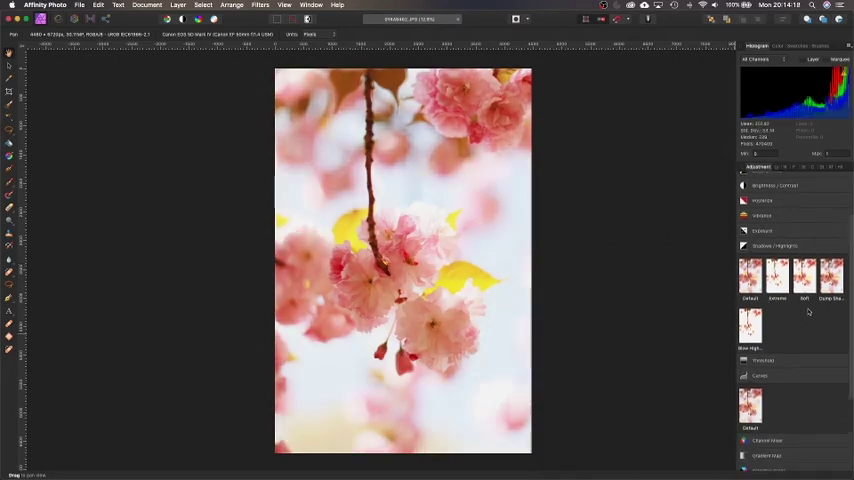
pyautogui.scroll(-3)
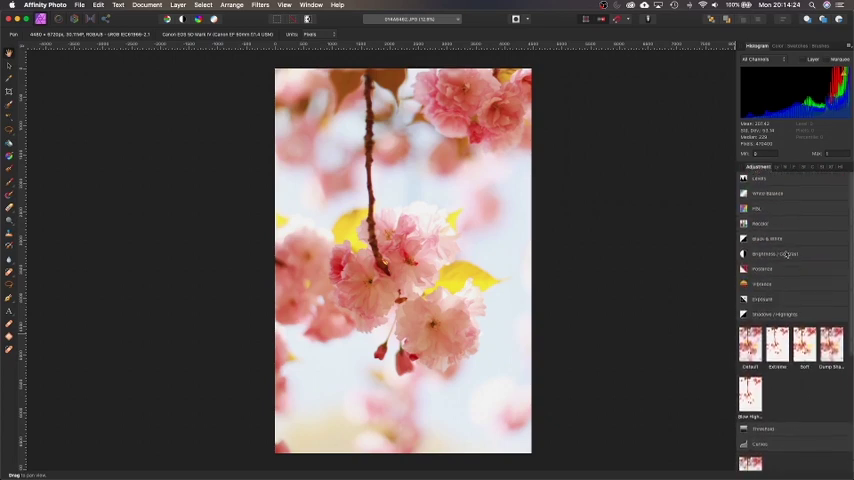
# Step: Add a Brightness/Contrast adjustment and tune its brightness and contrast sliders
pyautogui.click(776, 252)
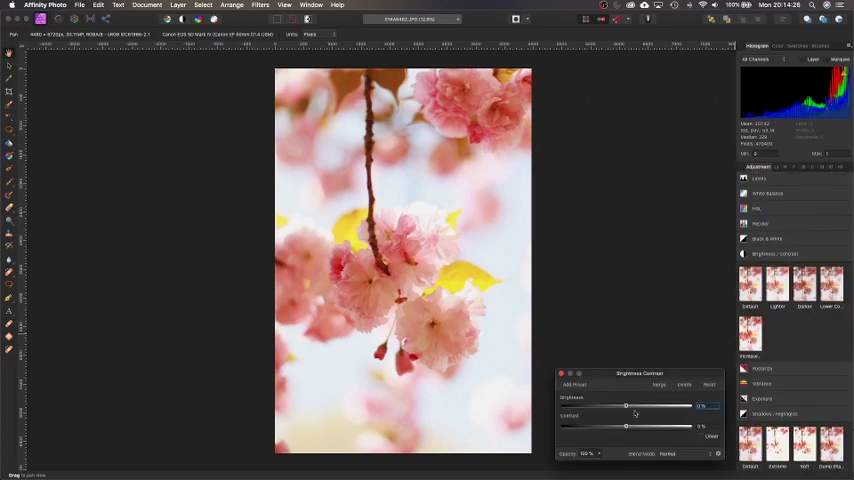
pyautogui.moveTo(628, 404); pyautogui.dragTo(618, 404)
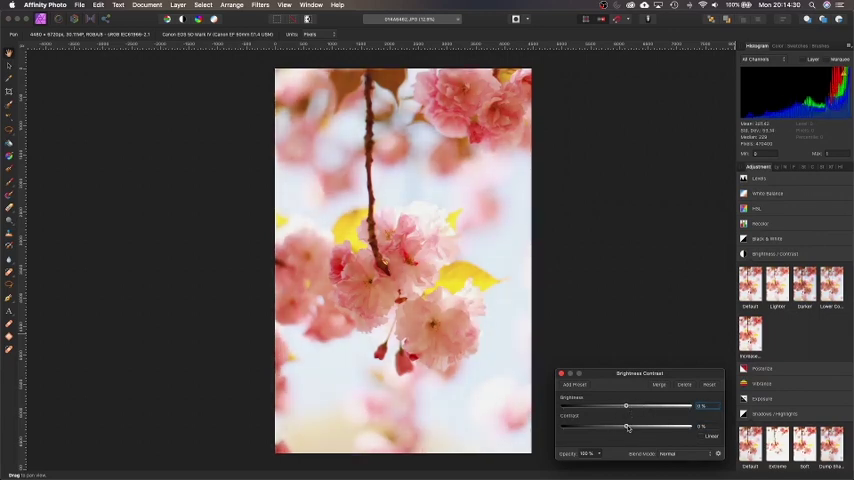
pyautogui.moveTo(628, 426); pyautogui.dragTo(620, 426)
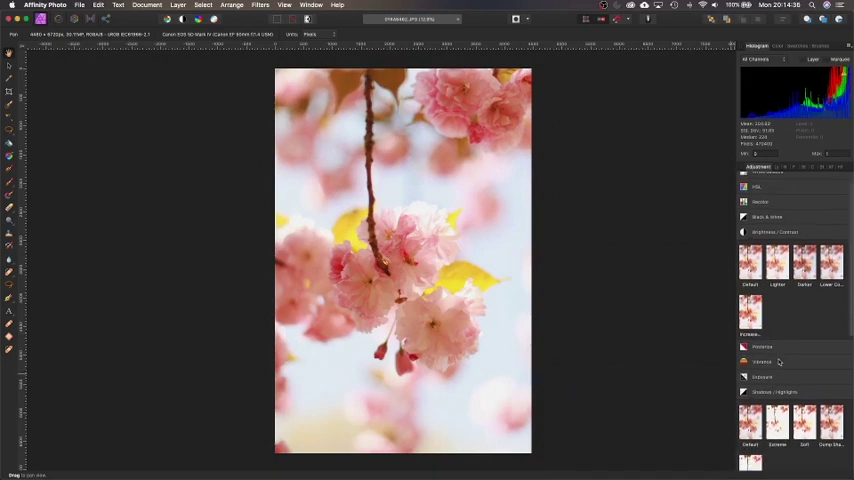
pyautogui.scroll(-3)
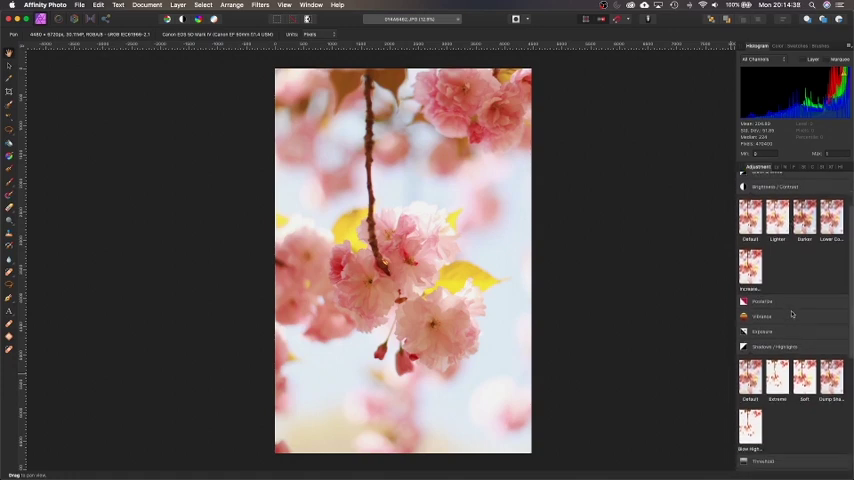
# Step: Add an Exposure adjustment layer and raise it slightly to brighten the photo
pyautogui.click(762, 332)
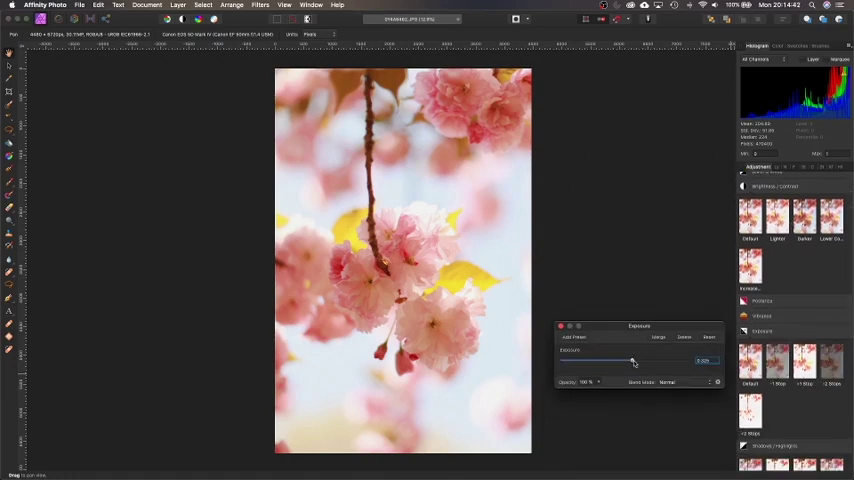
pyautogui.moveTo(632, 360); pyautogui.dragTo(628, 360)
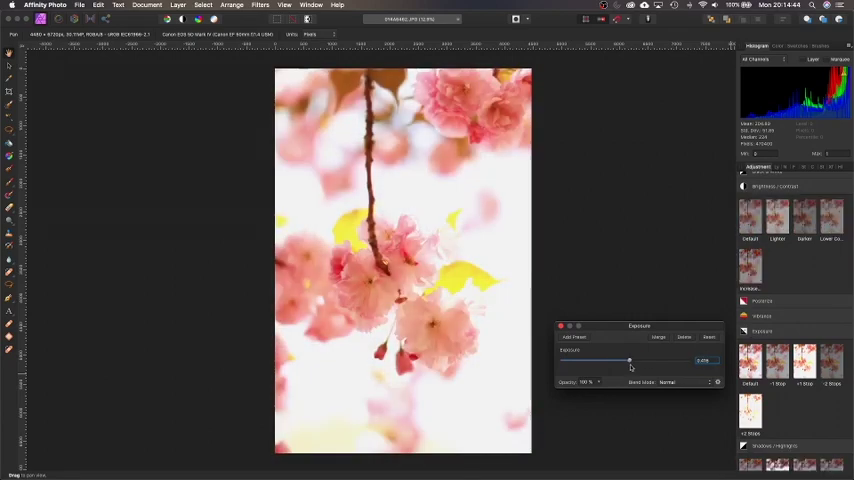
pyautogui.moveTo(628, 360); pyautogui.dragTo(620, 360)
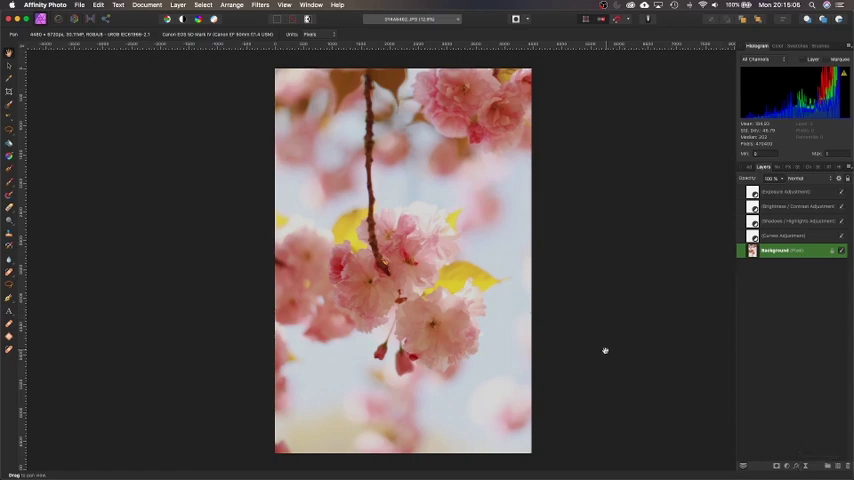
pyautogui.moveTo(602, 196)
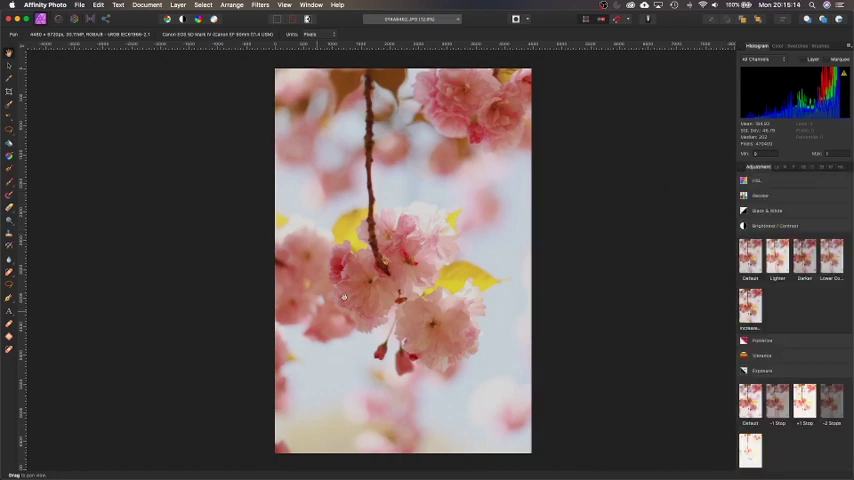
pyautogui.moveTo(436, 228)
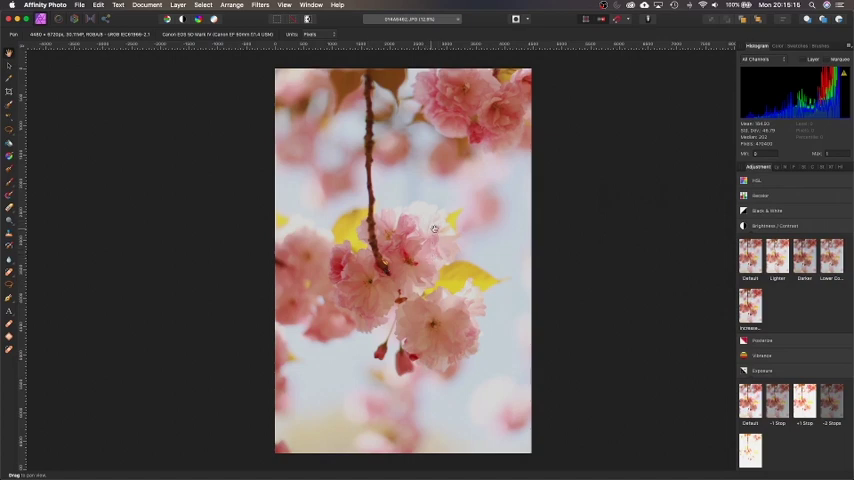
pyautogui.moveTo(548, 290)
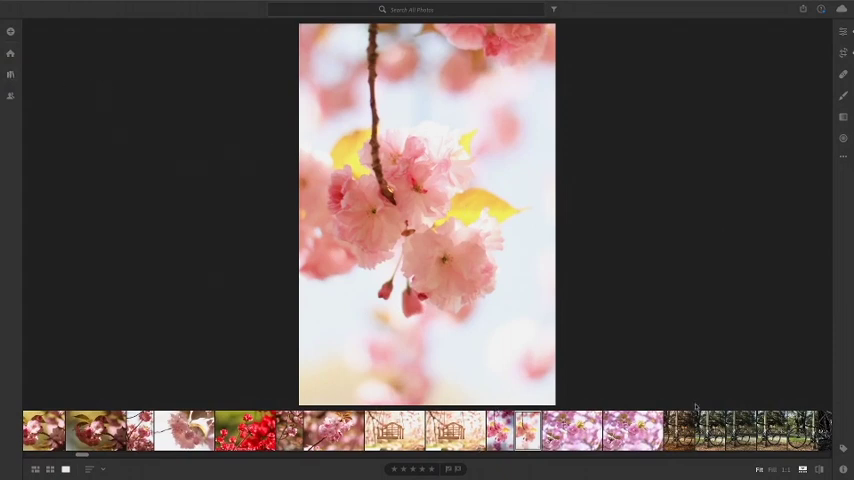
# Step: Enter Lightroom's Edit view and adjust Exposure, Contrast and Highlights in the Light panel
pyautogui.click(844, 32)
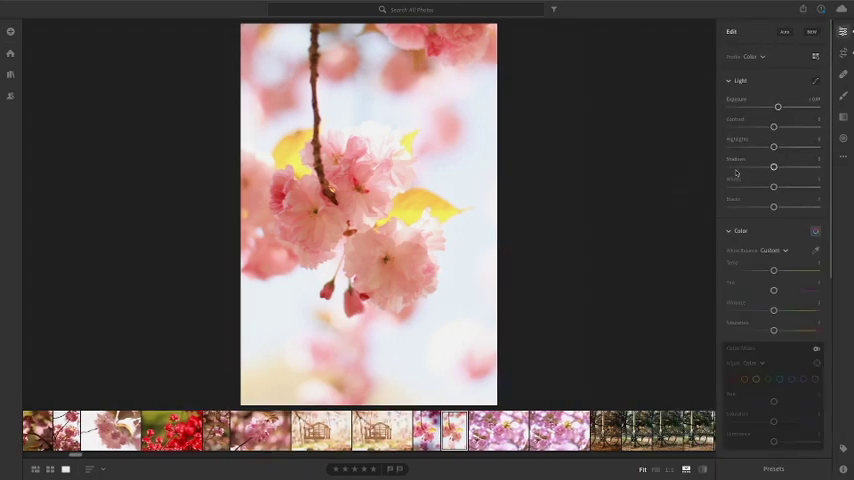
pyautogui.scroll(-3)
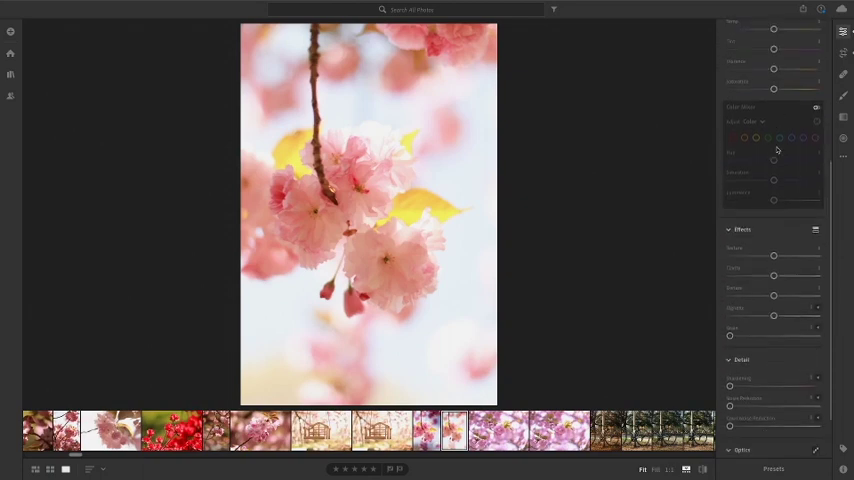
pyautogui.scroll(3)
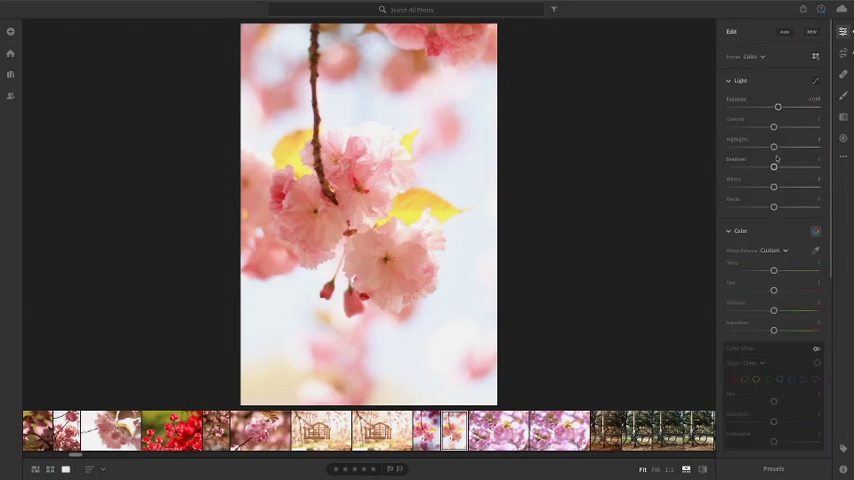
pyautogui.moveTo(778, 108); pyautogui.dragTo(772, 108)
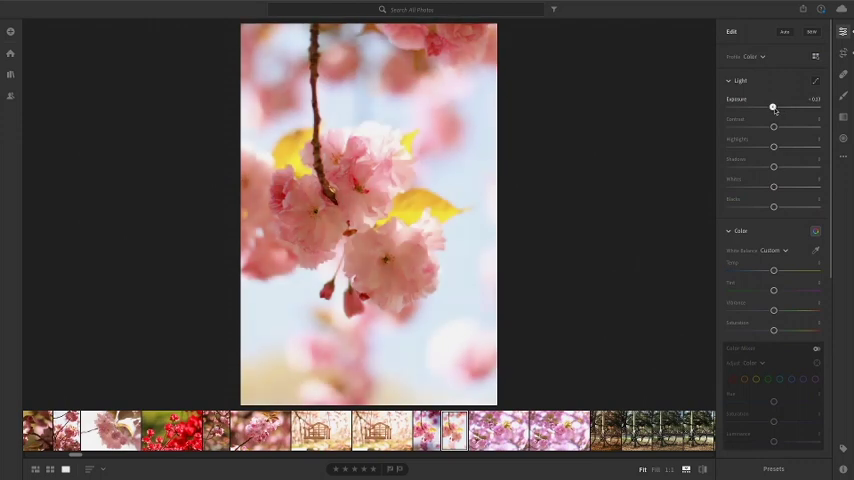
pyautogui.moveTo(772, 108); pyautogui.dragTo(772, 108)
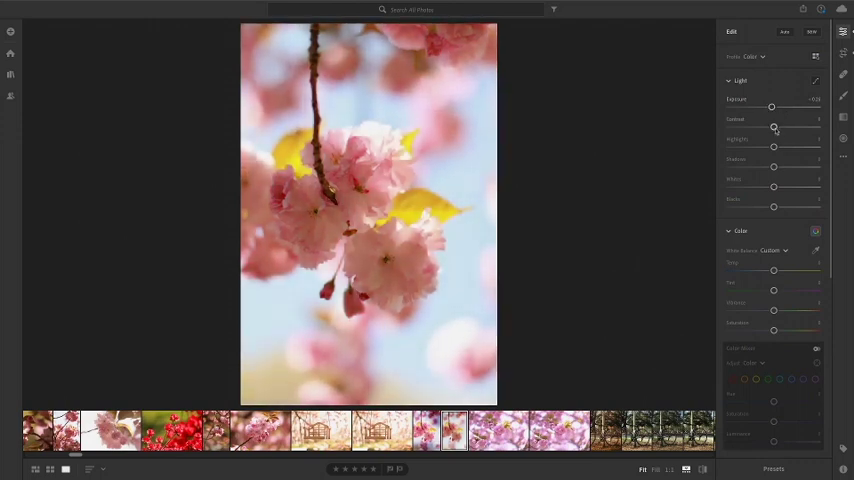
pyautogui.moveTo(774, 126); pyautogui.dragTo(780, 126)
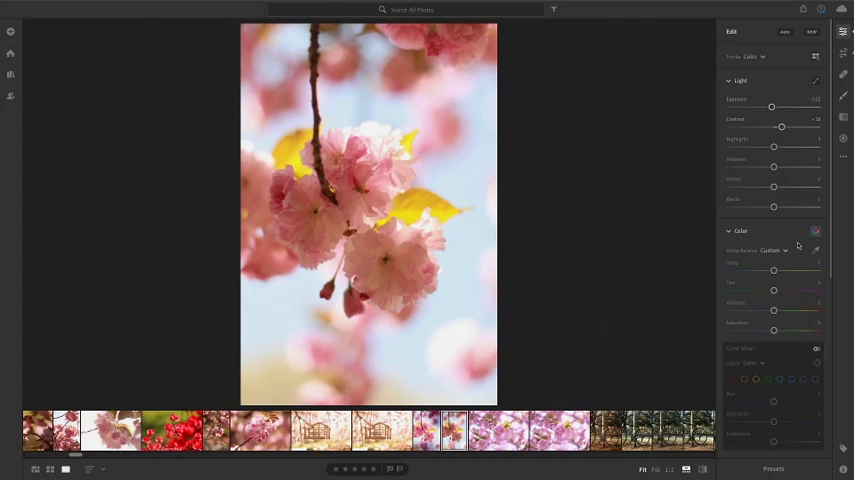
pyautogui.scroll(-3)
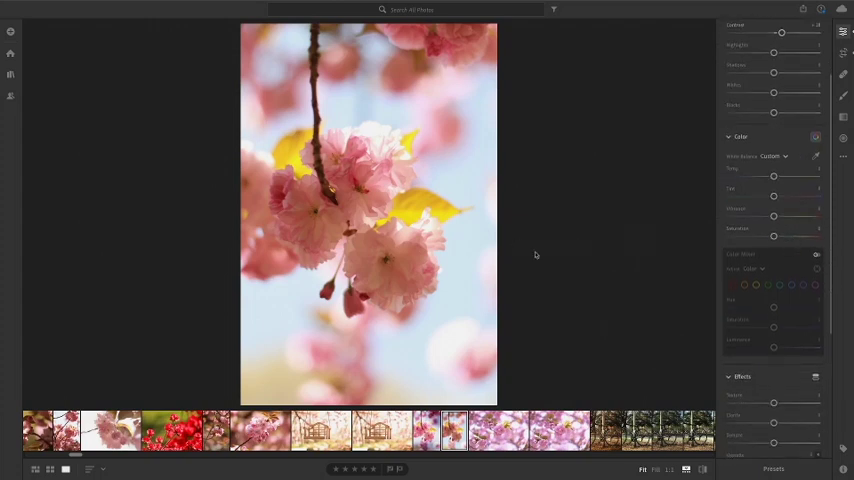
pyautogui.moveTo(504, 304)
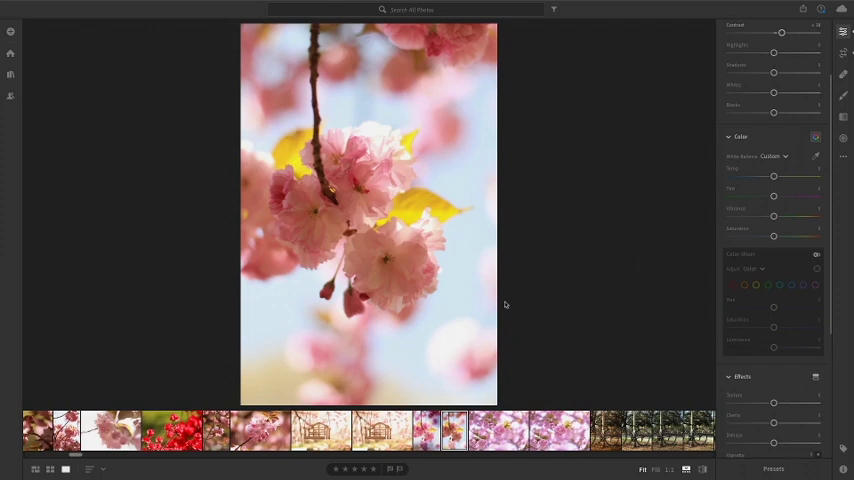
pyautogui.moveTo(516, 304)
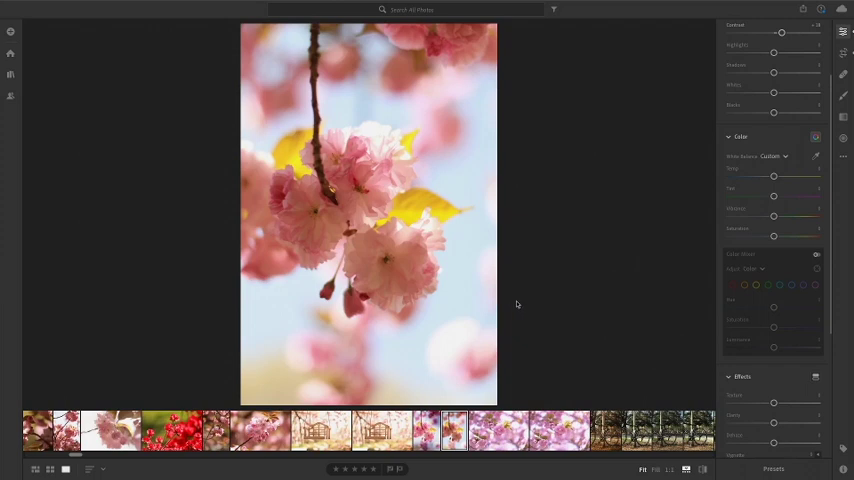
pyautogui.moveTo(532, 292)
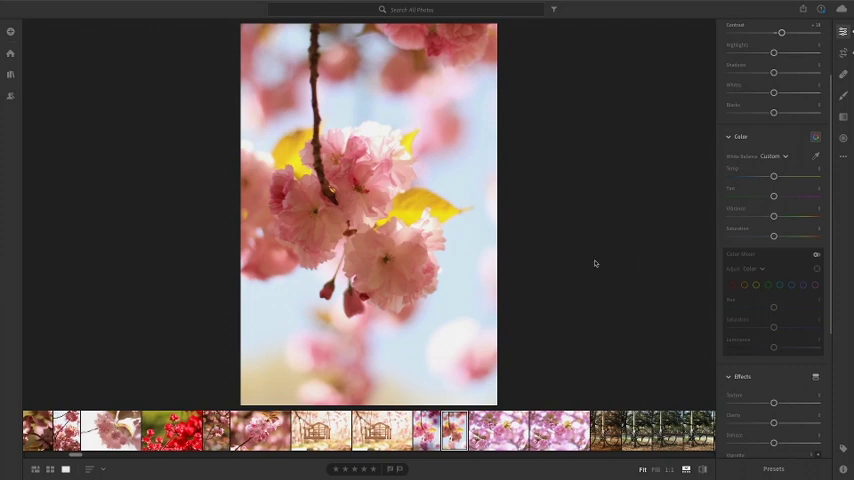
# Step: Shift the colour balance and change one hue's saturation and luminance in the Color Mixer
pyautogui.moveTo(772, 176); pyautogui.dragTo(780, 176)
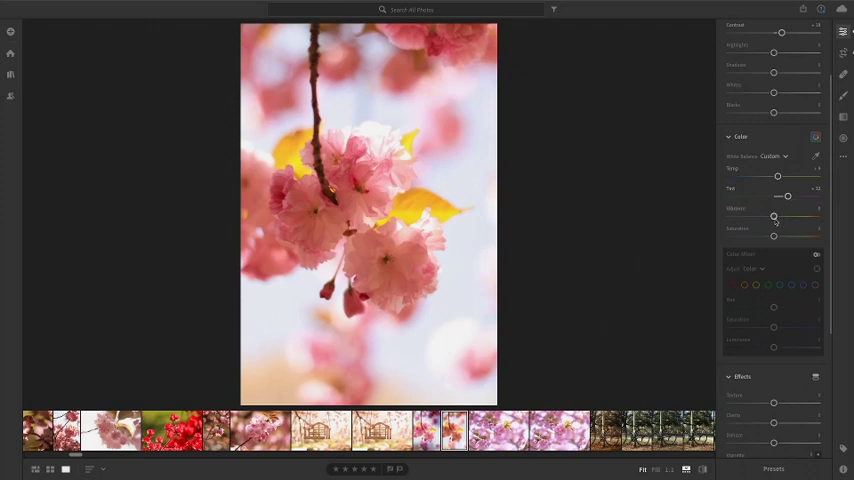
pyautogui.scroll(-3)
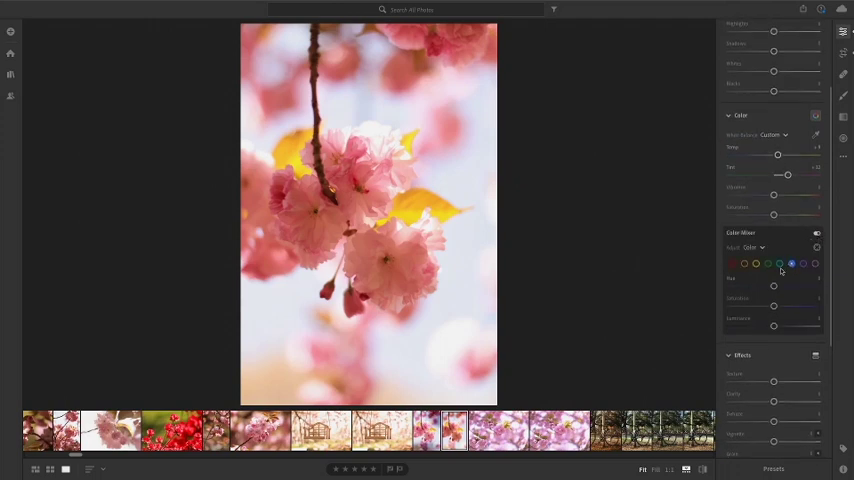
pyautogui.moveTo(774, 288); pyautogui.dragTo(748, 288)
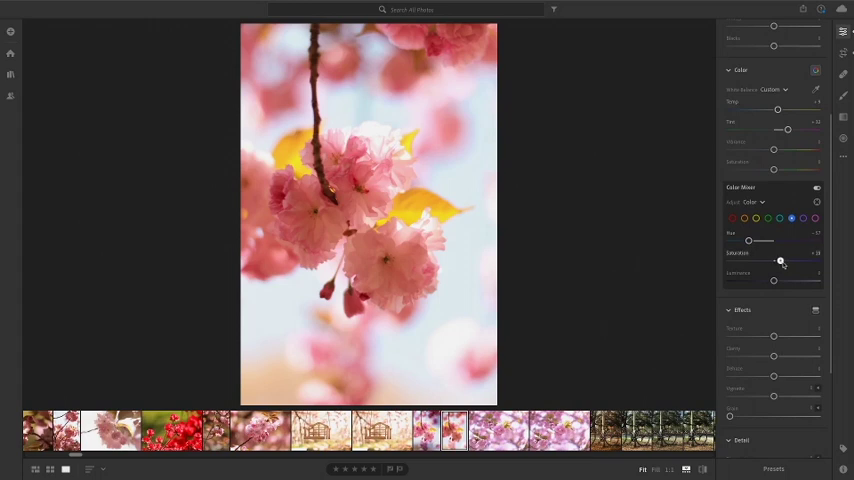
pyautogui.scroll(-3)
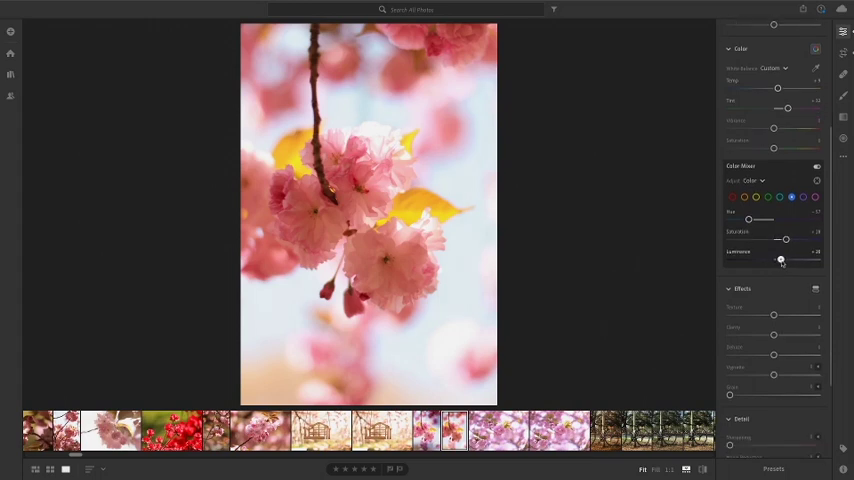
pyautogui.moveTo(784, 260); pyautogui.dragTo(758, 260)
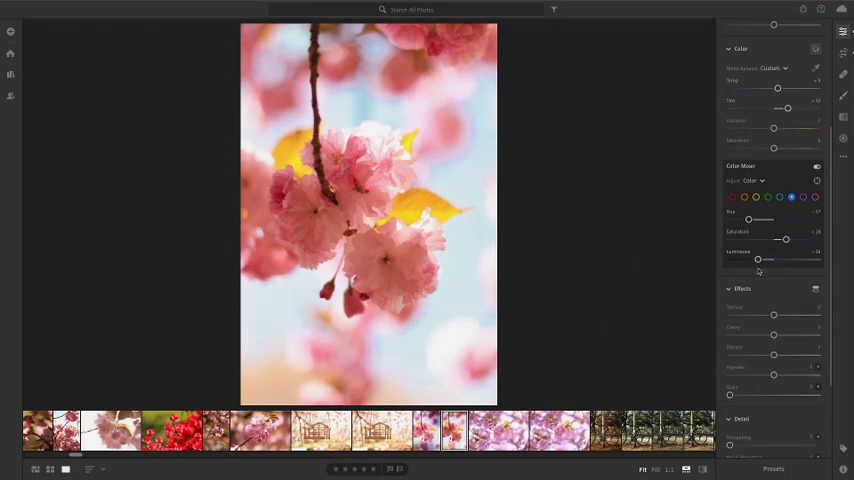
# Step: Add texture detail and tweak another Effects slider for the blossoms
pyautogui.scroll(-3)
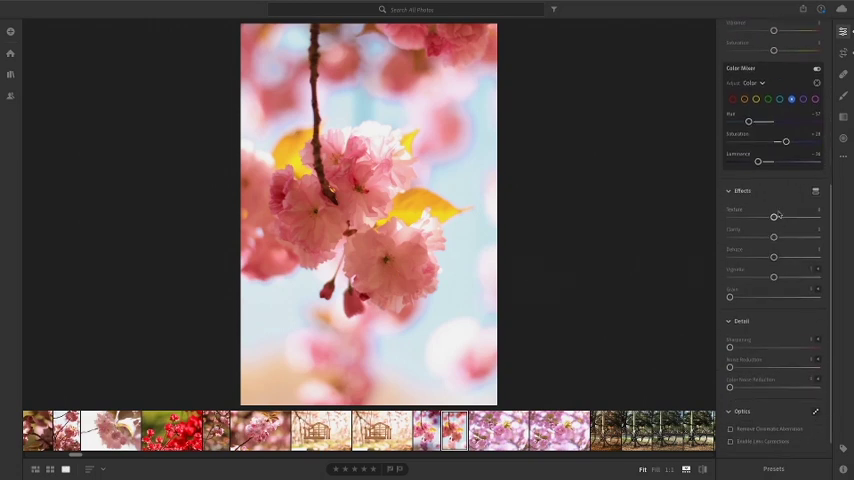
pyautogui.moveTo(776, 216); pyautogui.dragTo(766, 216)
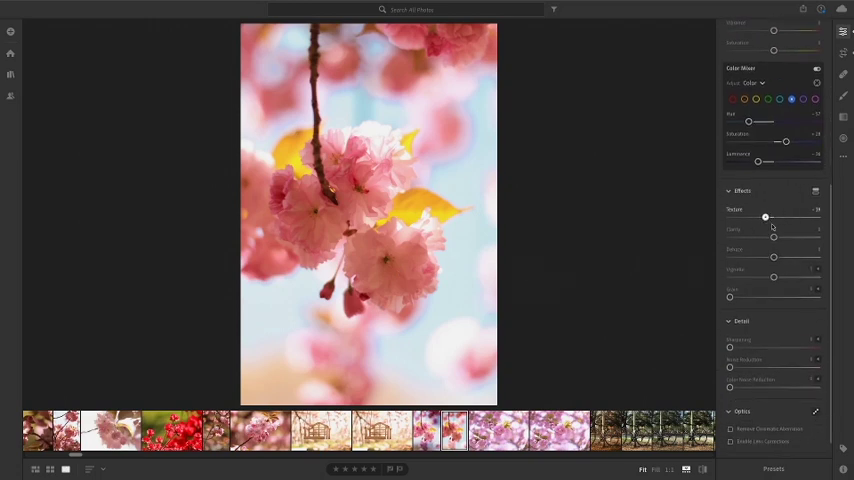
pyautogui.moveTo(768, 216); pyautogui.dragTo(784, 216)
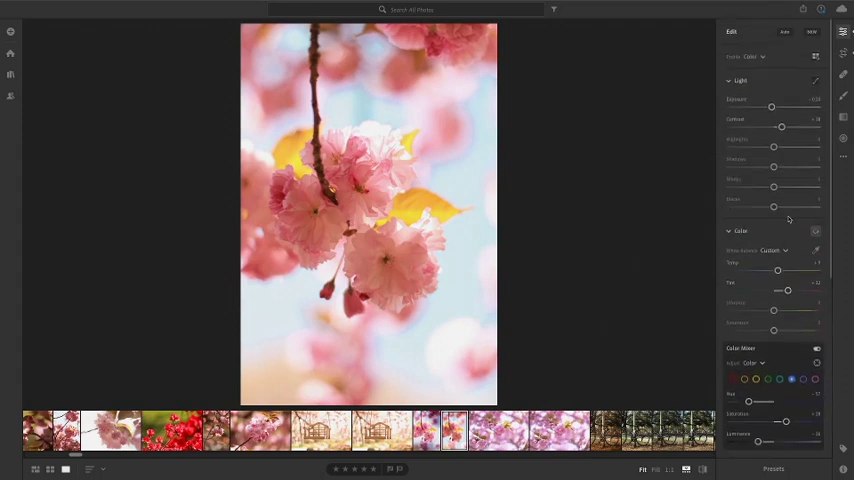
pyautogui.moveTo(704, 112)
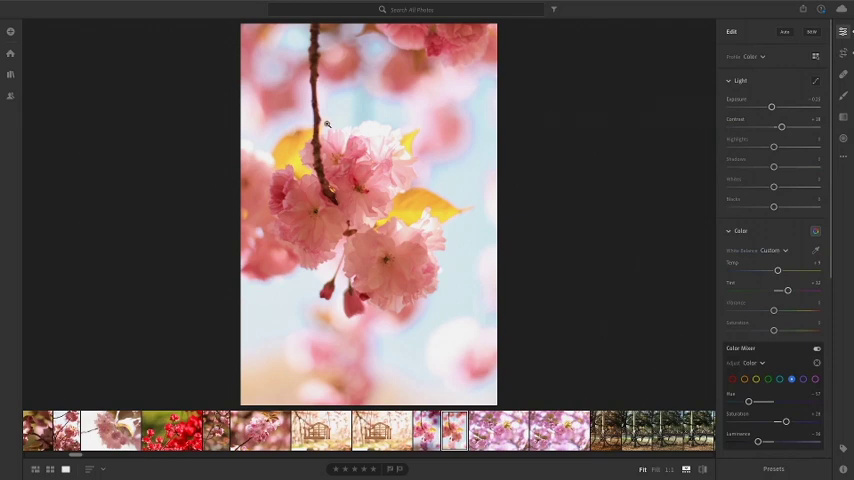
pyautogui.moveTo(426, 196)
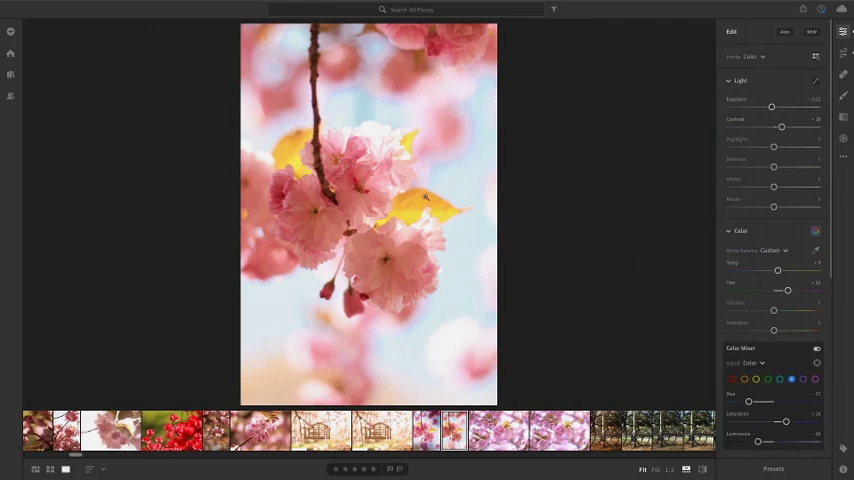
pyautogui.moveTo(436, 284)
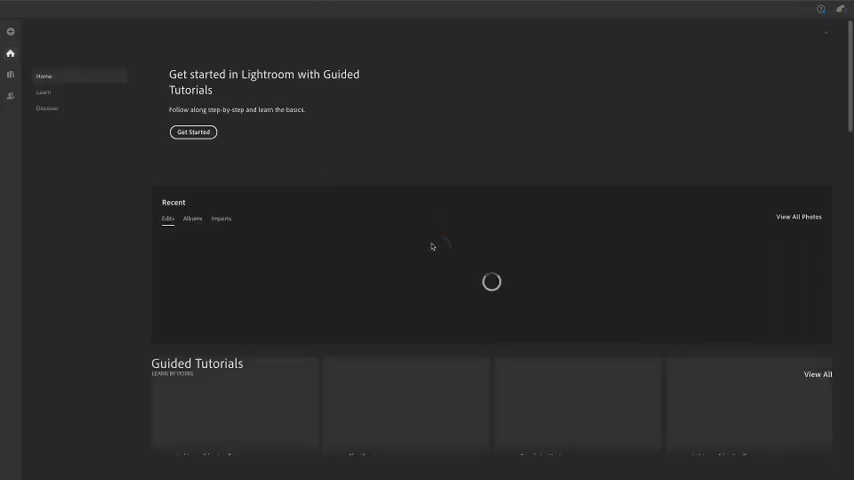
# Step: Scroll through the Interactive Edits gallery of community edits on Lightroom Home
pyautogui.scroll(-3)
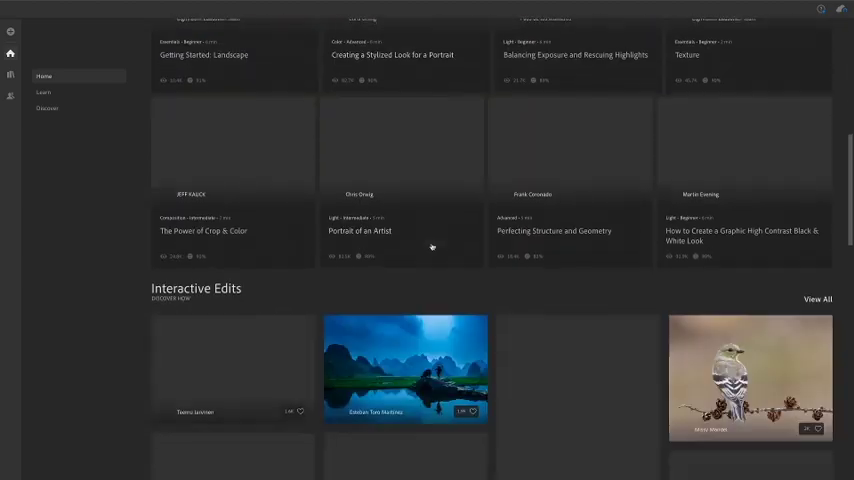
pyautogui.scroll(-3)
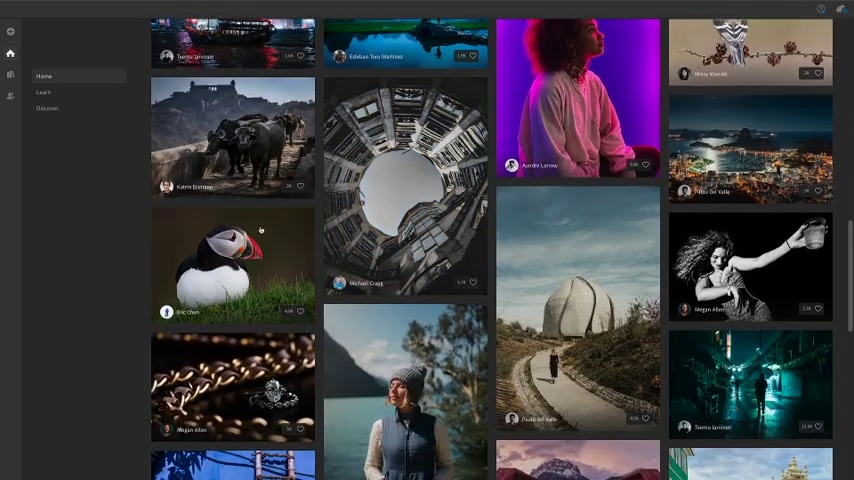
pyautogui.scroll(-3)
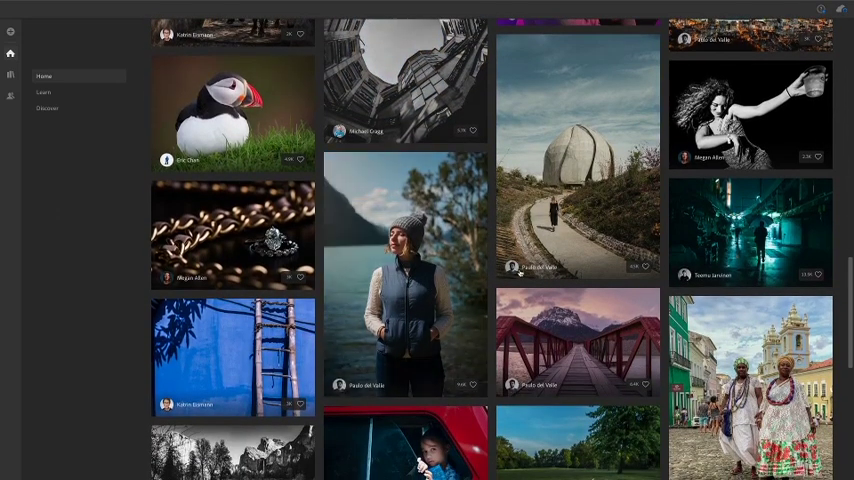
pyautogui.scroll(-3)
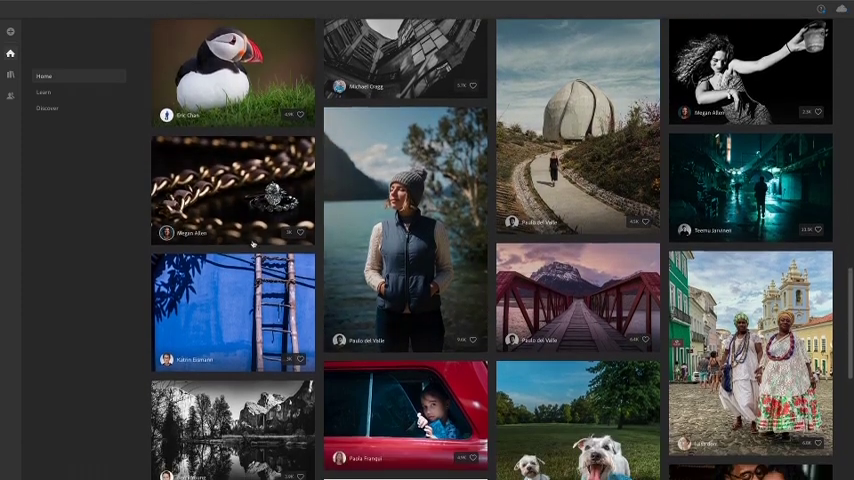
pyautogui.scroll(-3)
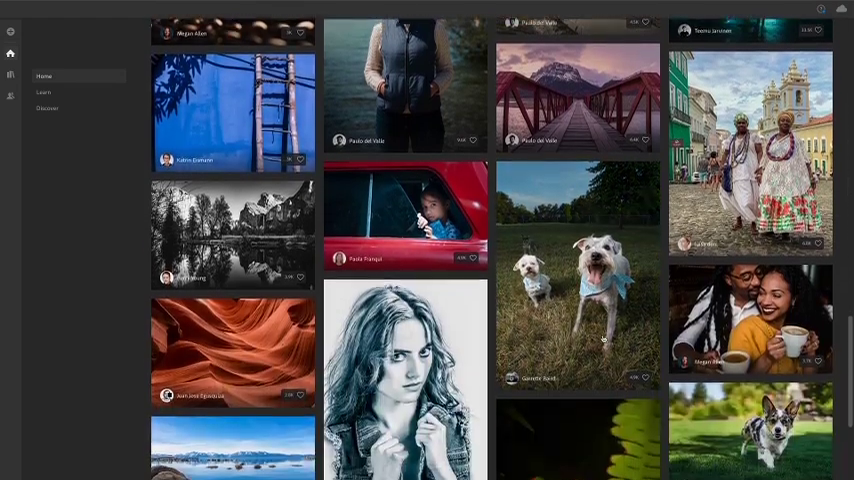
pyautogui.scroll(-3)
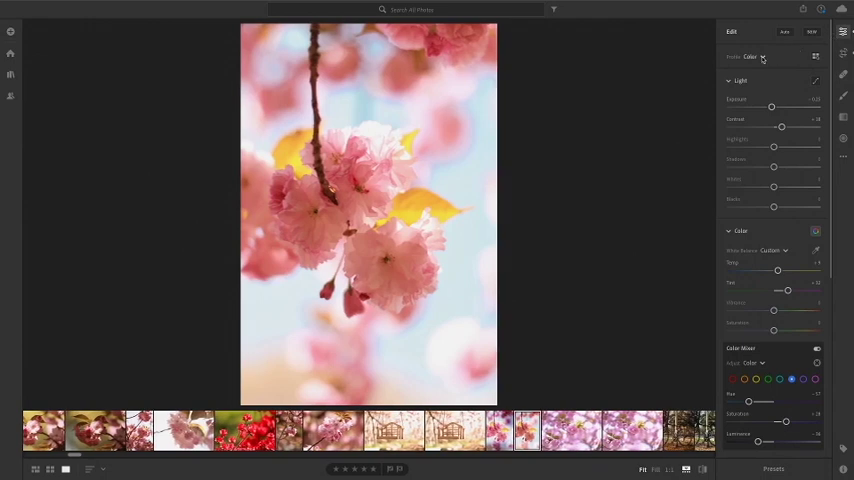
# Step: Open the Presets list and apply a Blossoming Botanicals premium preset to the photo
pyautogui.click(772, 468)
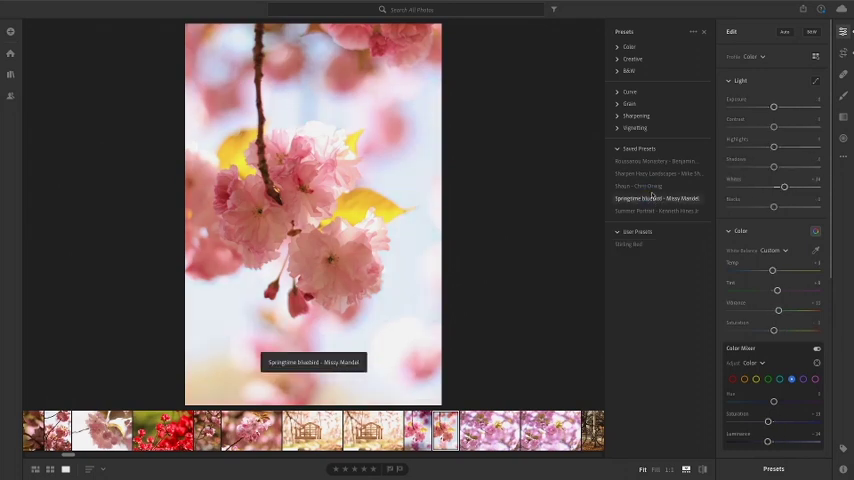
pyautogui.moveTo(638, 186)
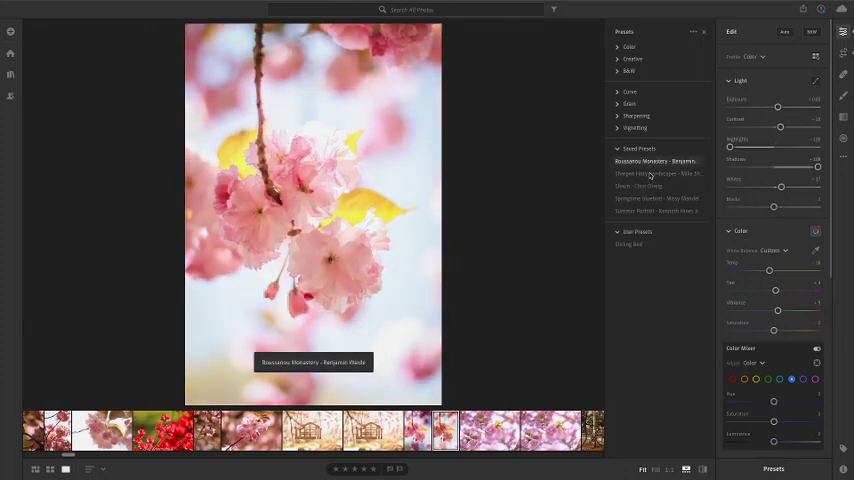
pyautogui.click(656, 160)
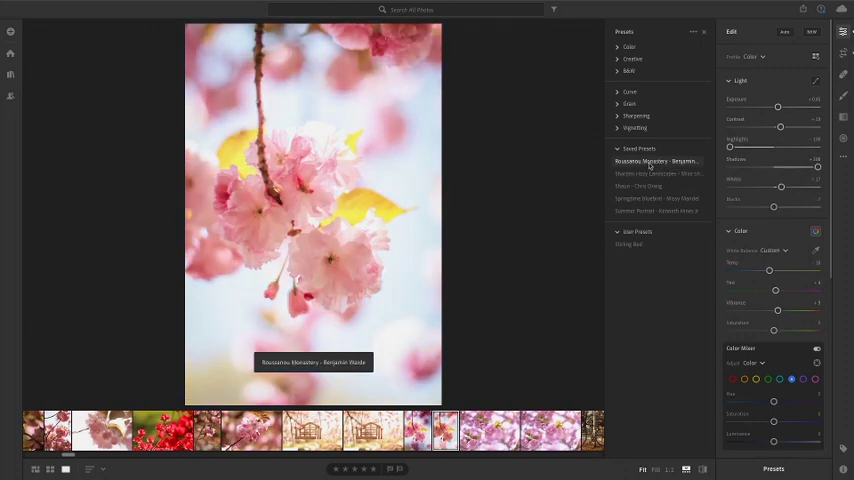
pyautogui.click(656, 160)
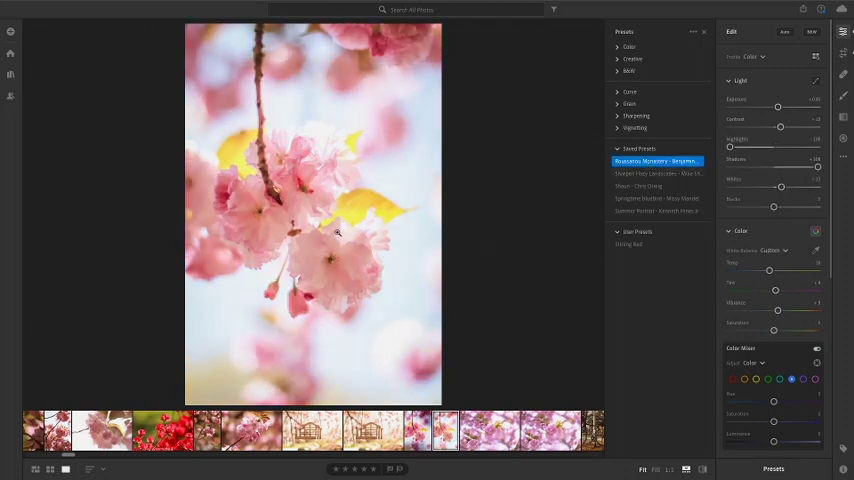
pyautogui.click(656, 160)
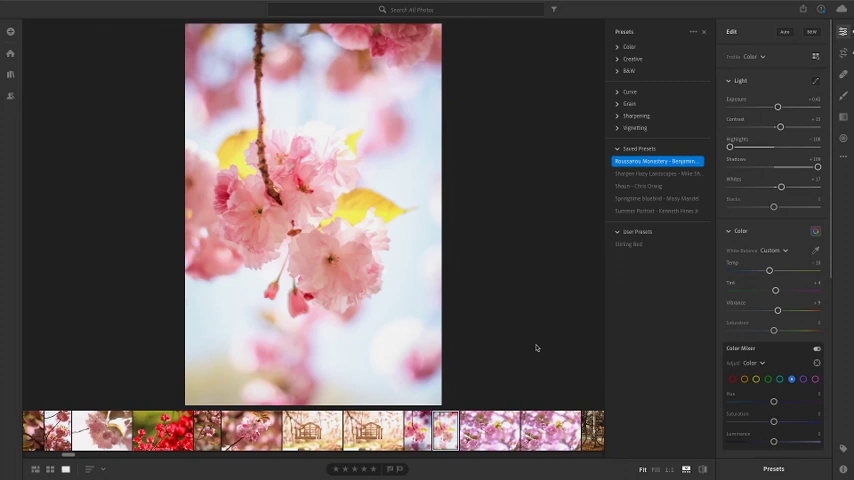
pyautogui.moveTo(528, 368)
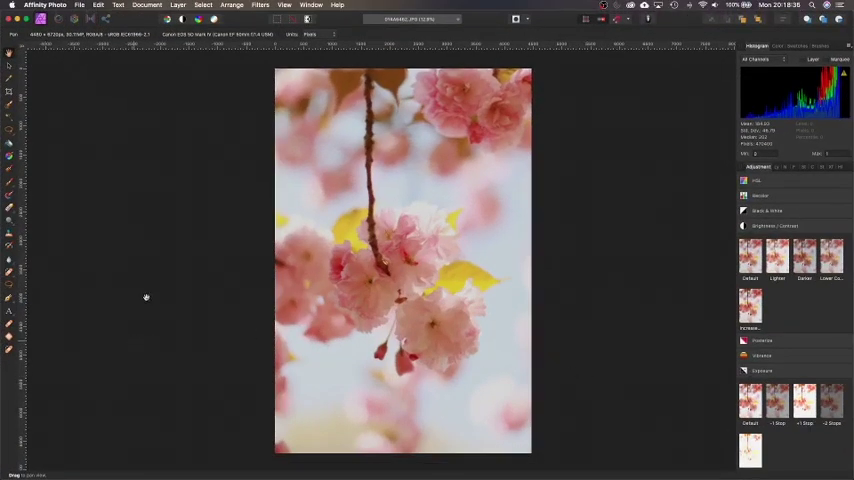
pyautogui.moveTo(560, 256)
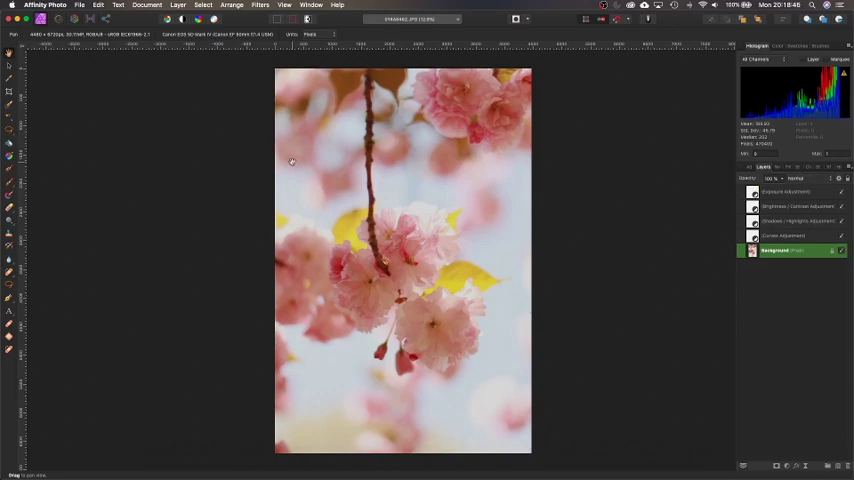
pyautogui.moveTo(324, 196)
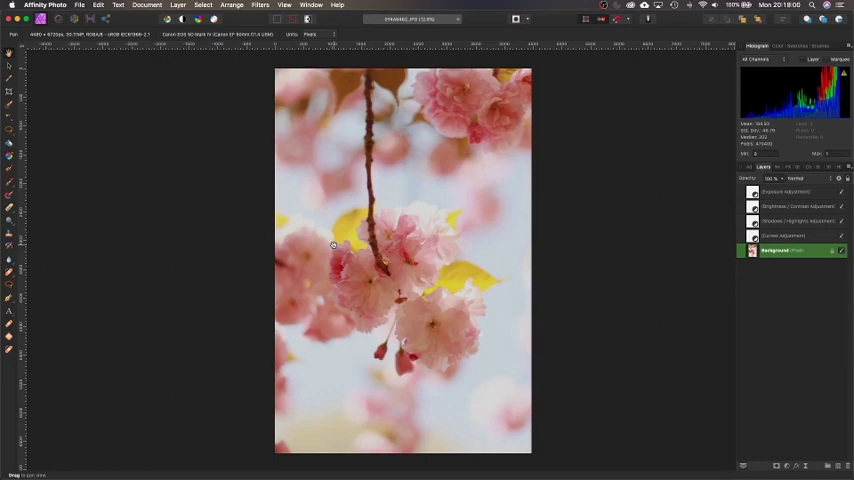
pyautogui.moveTo(300, 244)
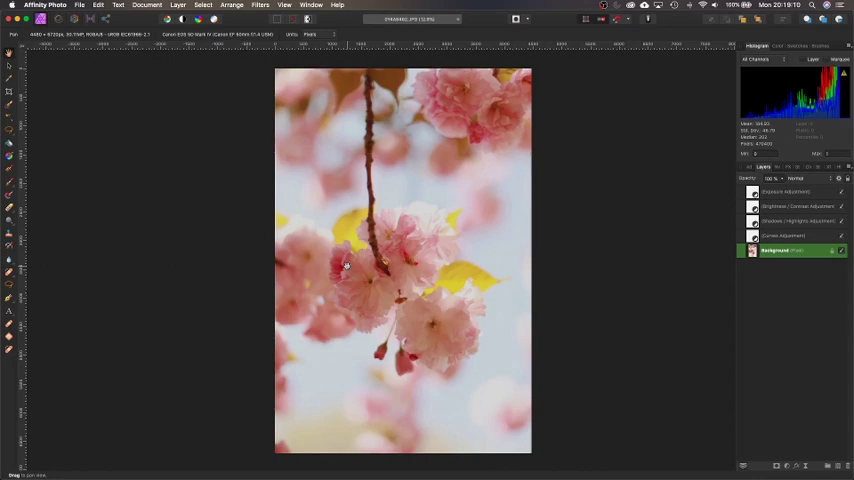
pyautogui.moveTo(184, 276)
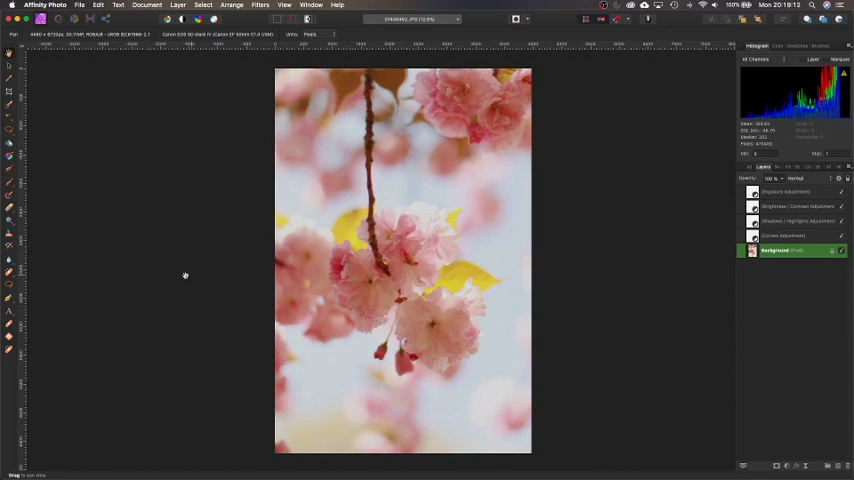
pyautogui.moveTo(390, 350)
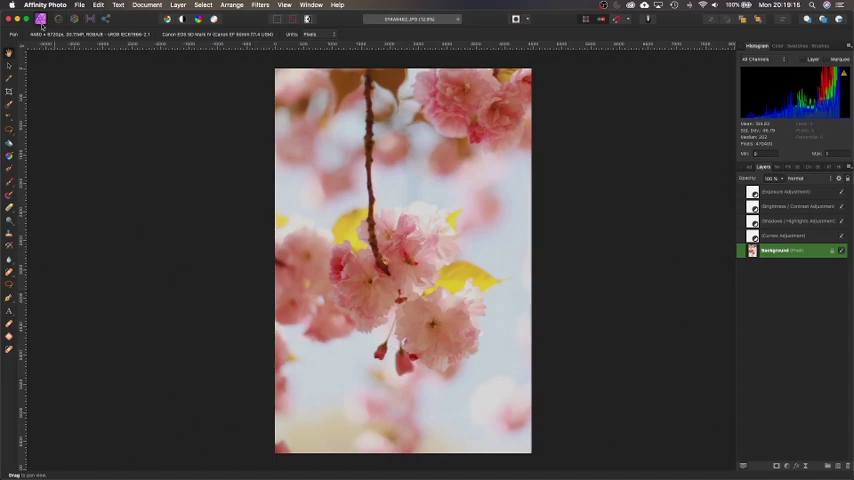
pyautogui.moveTo(256, 72)
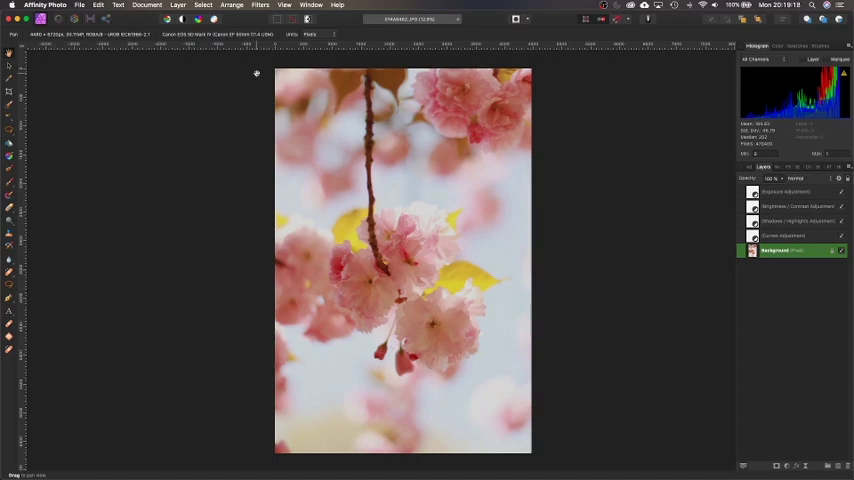
pyautogui.moveTo(100, 60)
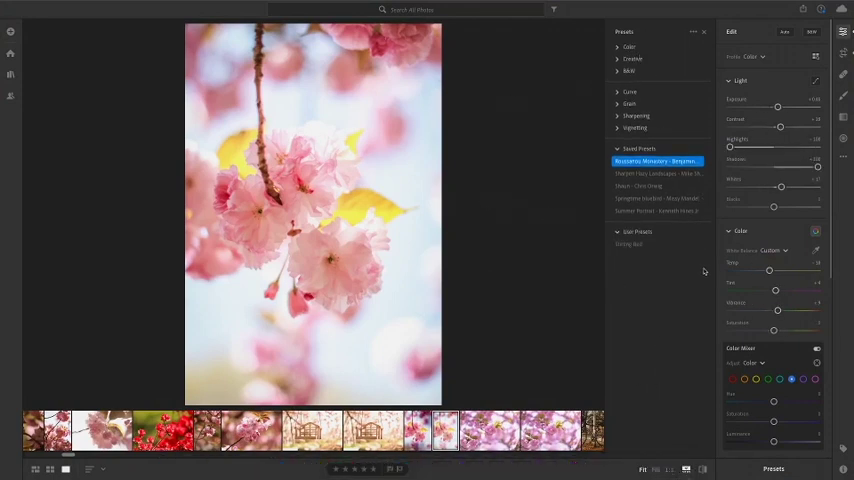
pyautogui.scroll(-3)
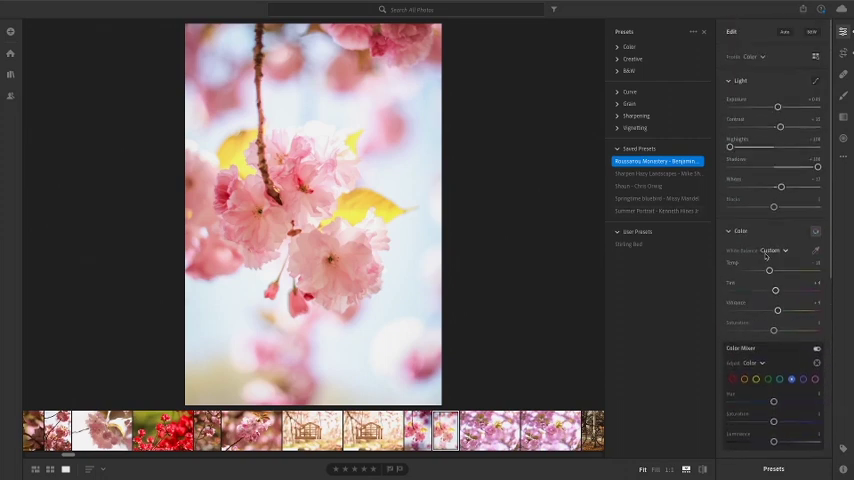
pyautogui.scroll(-3)
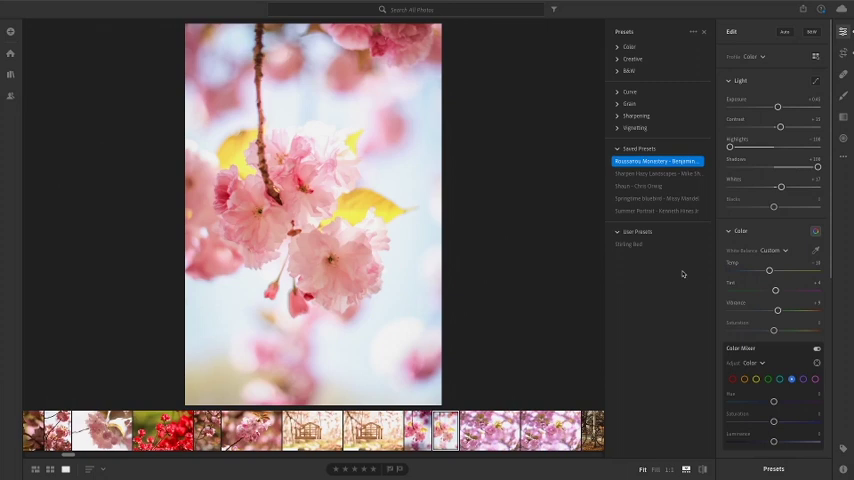
pyautogui.moveTo(536, 292)
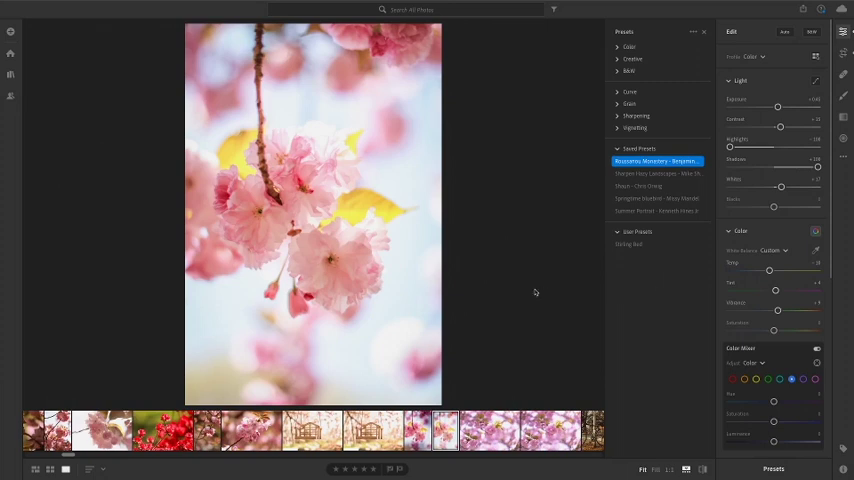